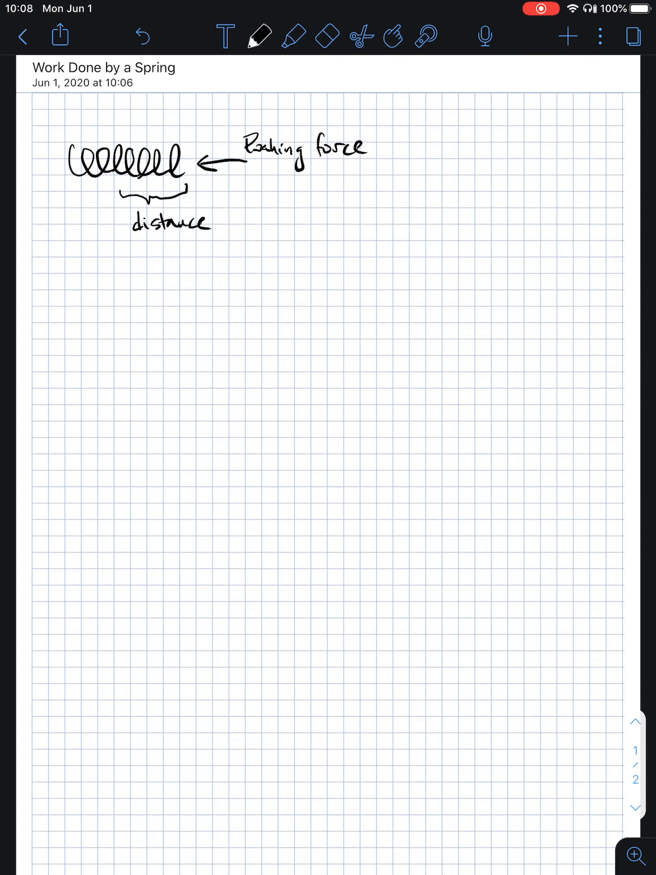
Step: Switch to green ink and draw the force–distance axes, labelling the vertical axis F
{"action": "left_click", "coordinate": [259, 35]}
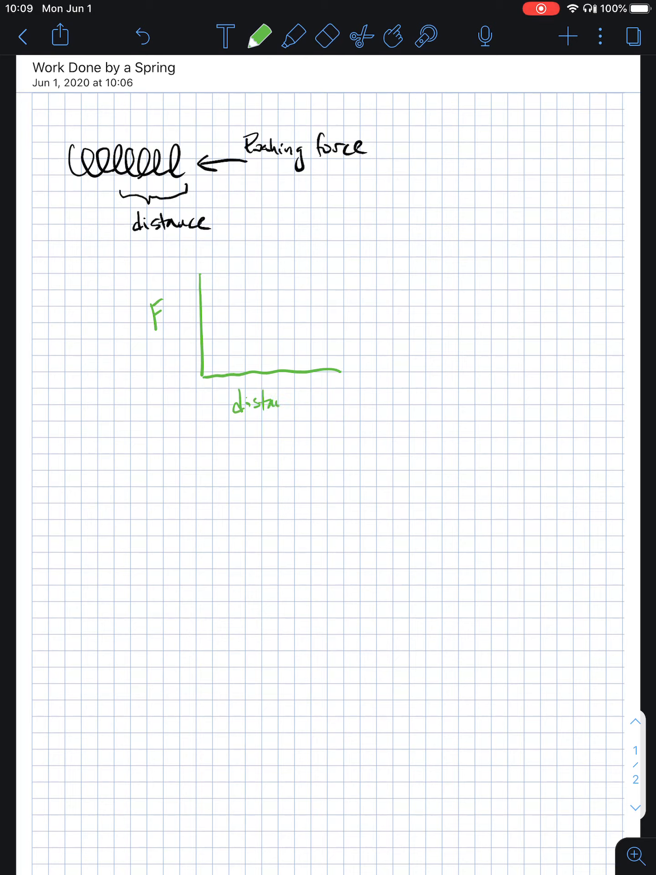
Step: Draw the rising force line from Fmin = 0N at the origin up to Fmax
{"action": "type", "text": "ce"}
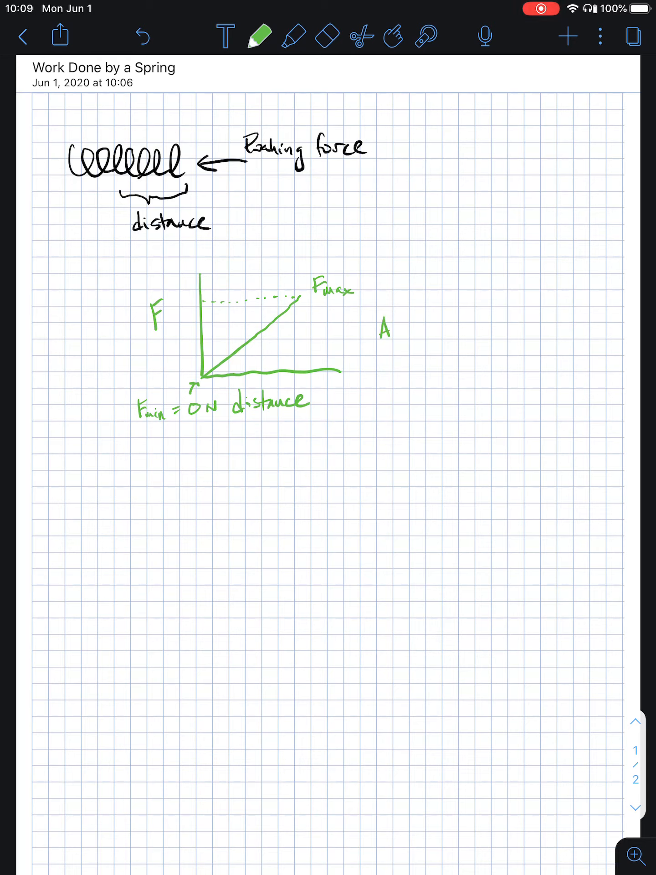
Step: Write 'Average = ½ Fmax' in green to the right of the graph
{"action": "type", "text": "Average = 1/2 Fmax"}
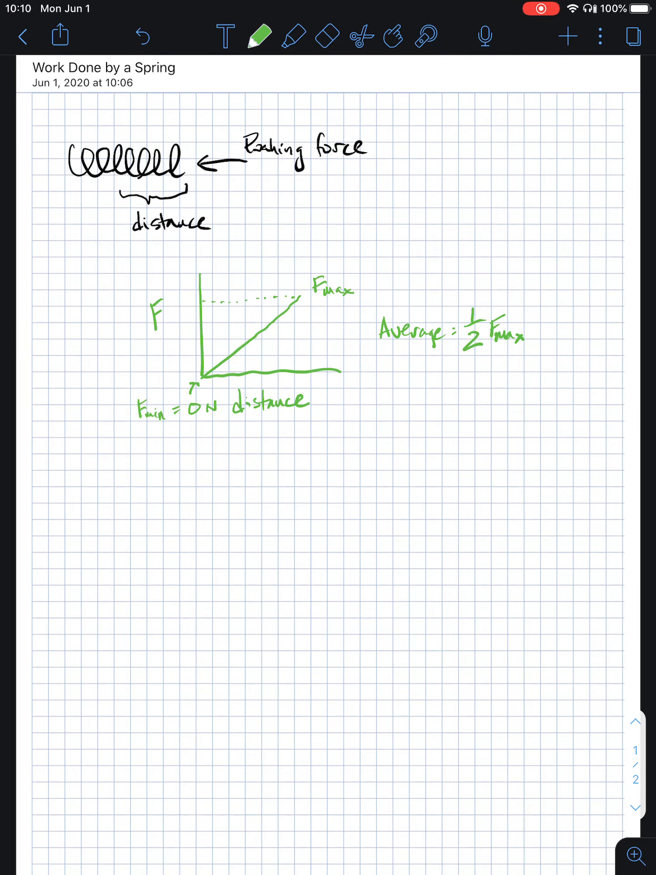
Step: Write the underlined red formula 'Work Done to Spring = ½ Fmax · x' and label distance as (x)
{"action": "left_click", "coordinate": [258, 35]}
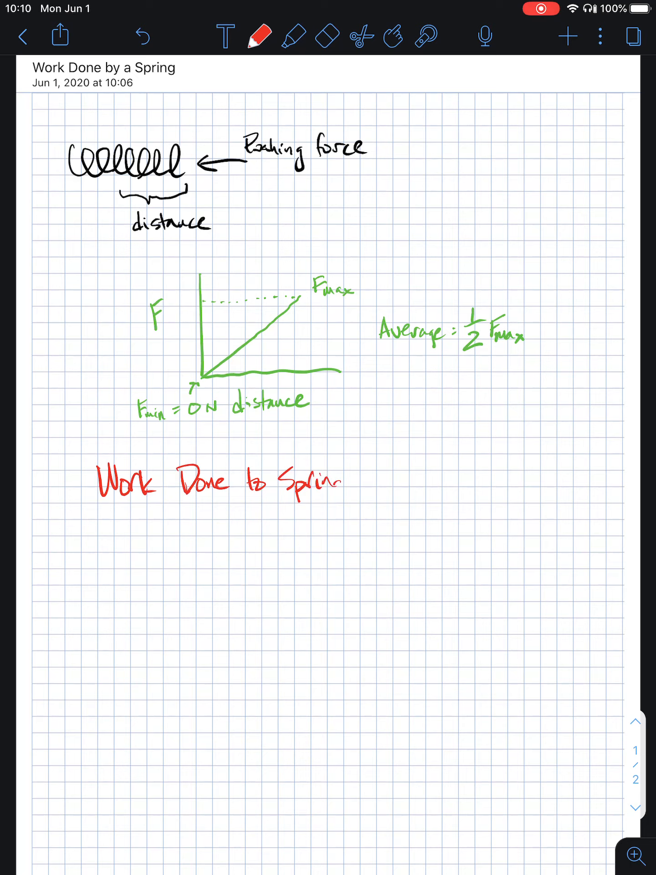
{"action": "type", "text": "g ="}
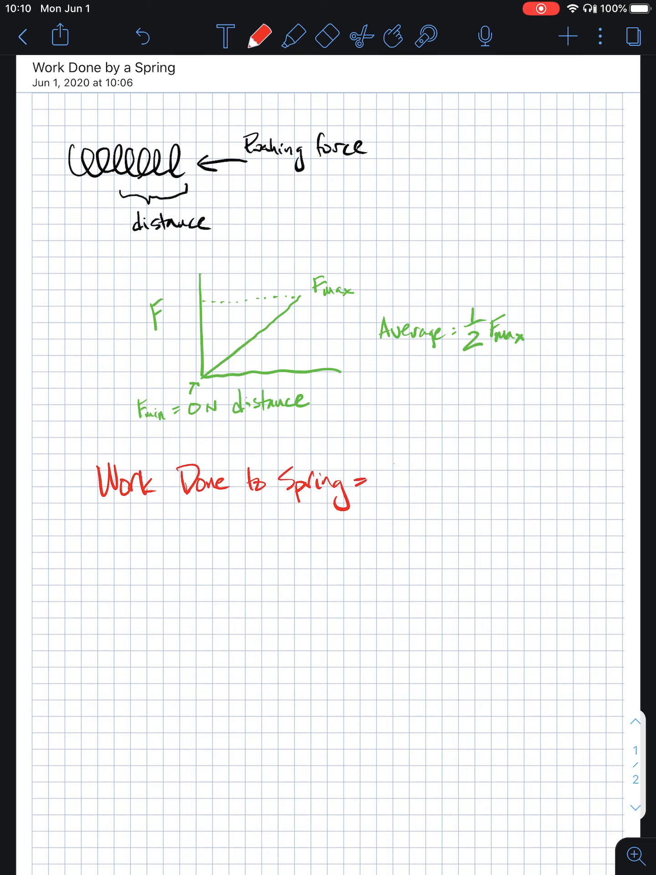
{"action": "type", "text": "½Fmax"}
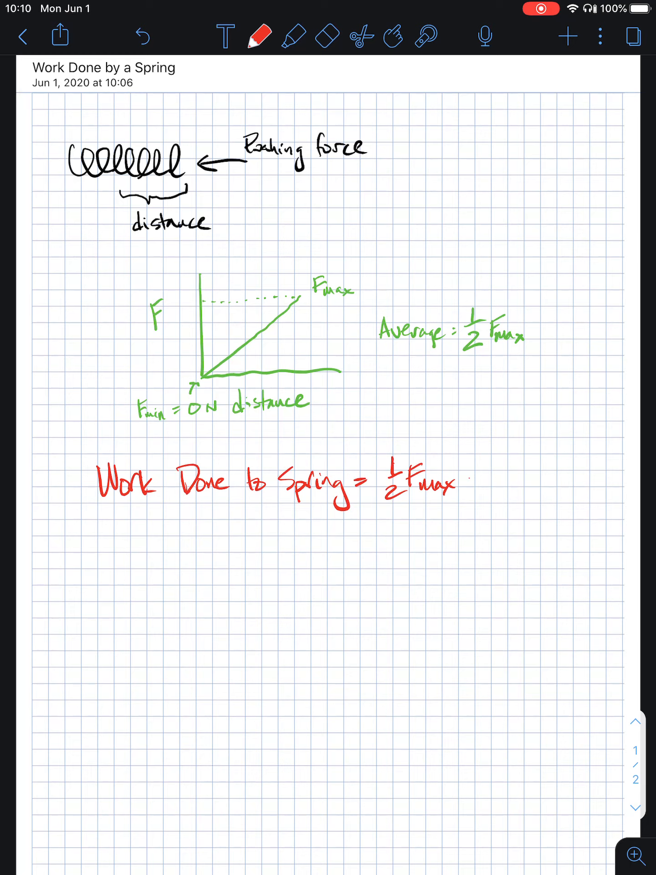
{"action": "left_click", "coordinate": [468, 480]}
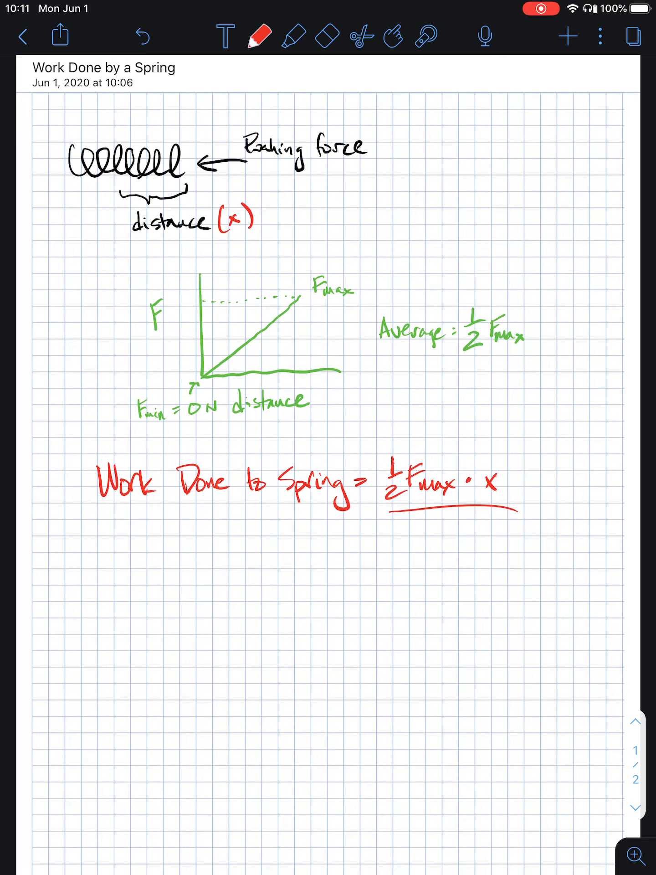
{"action": "left_click", "coordinate": [257, 36]}
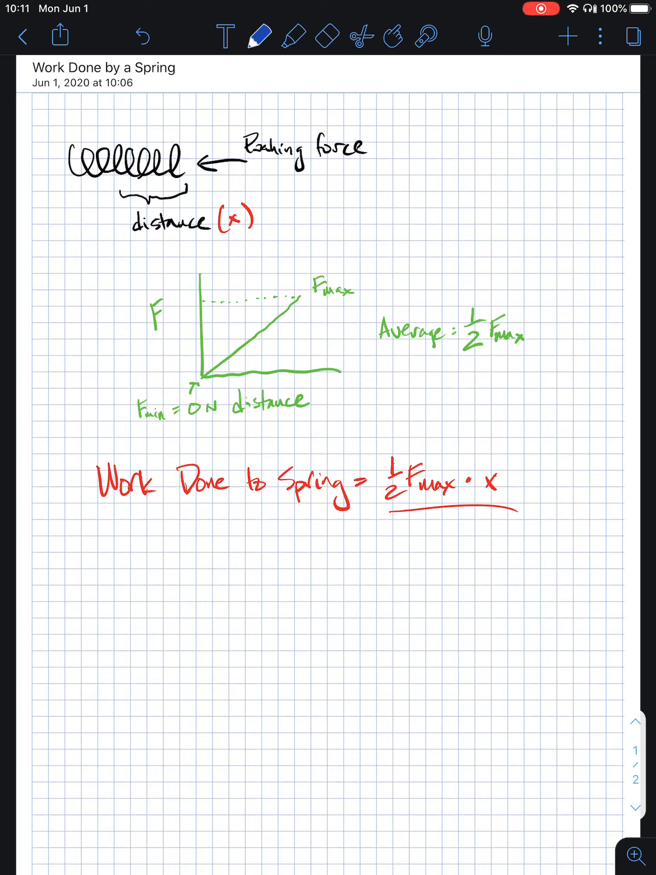
Step: In blue ink, begin writing 'Work a spring can do = ?'
{"action": "type", "text": "Work a spring can do = ?"}
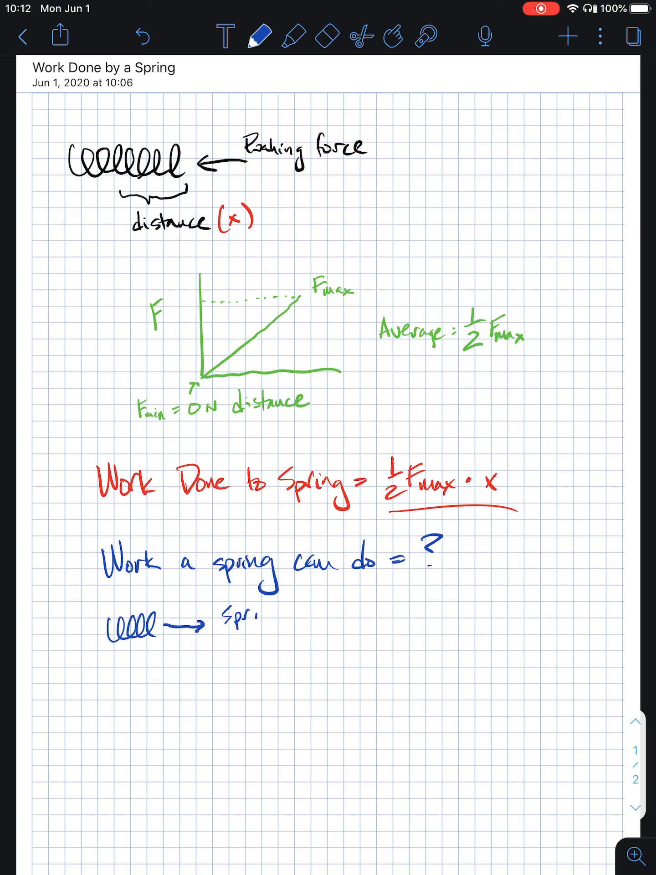
Step: Sketch a small spring with an arrow and start the blue label 'Spring pushing F'
{"action": "type", "text": "Spring po"}
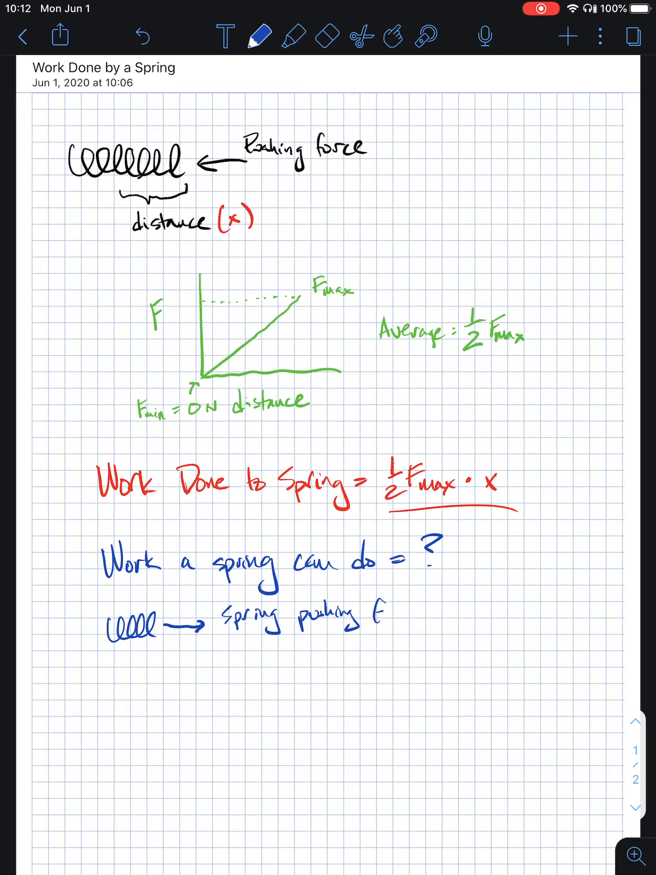
Step: Write 'Spring pushing force = Compression force', then begin 'Wspring = ½F' below it
{"action": "type", "text": "force ="}
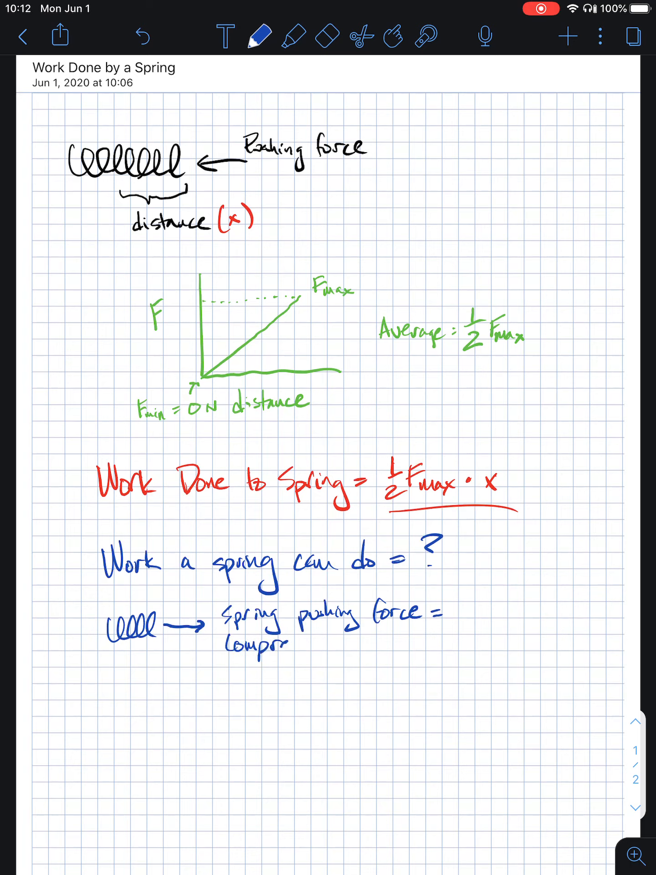
{"action": "type", "text": "ession force"}
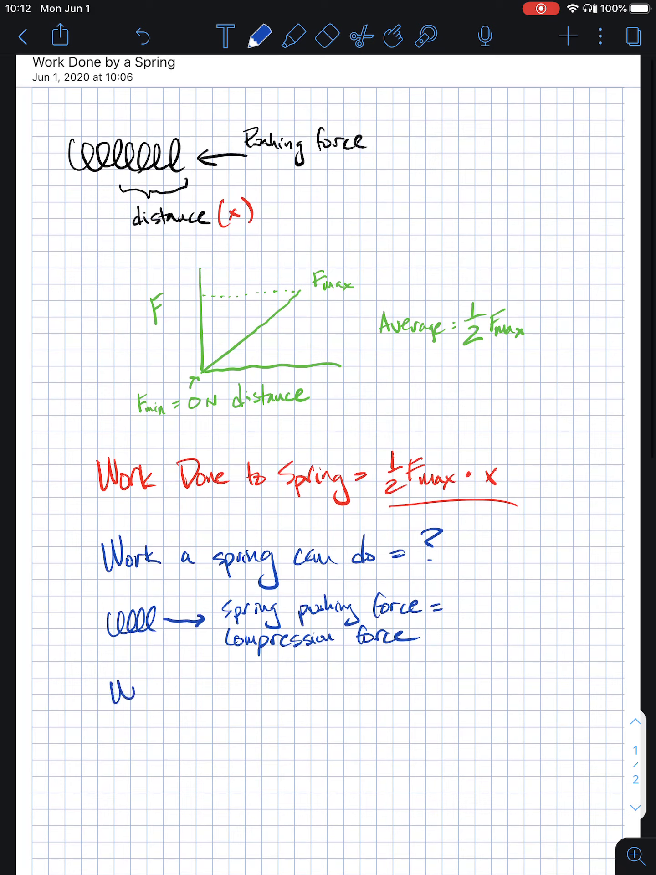
{"action": "type", "text": "spring = 1"}
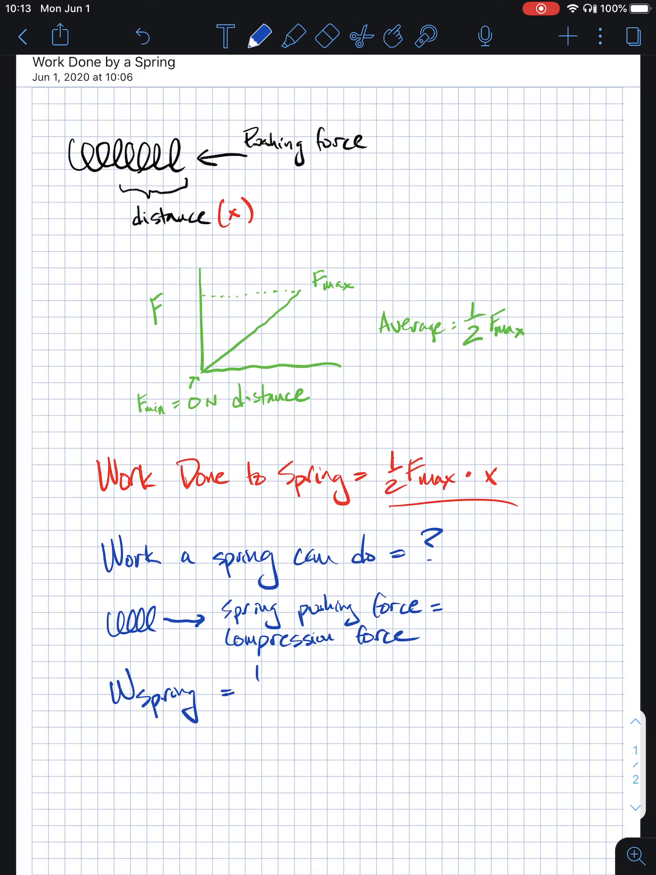
{"action": "type", "text": "½F₁"}
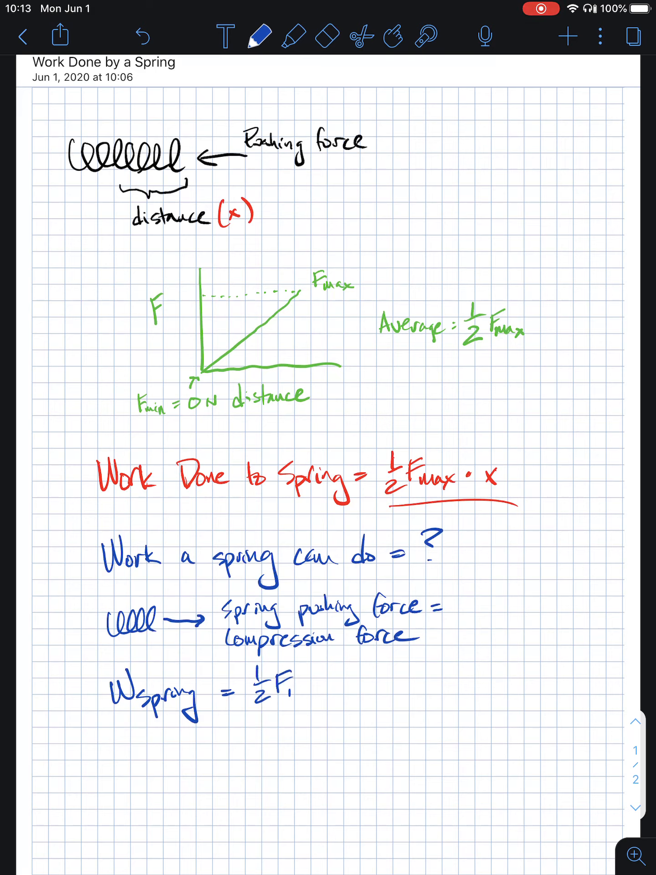